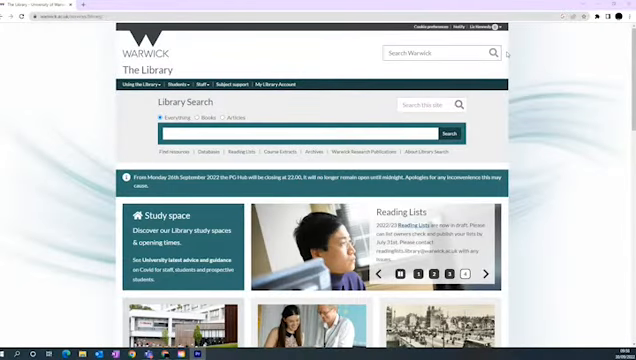
Switch to the Classic Catalogue and bring up the short list of database records
click(484, 272)
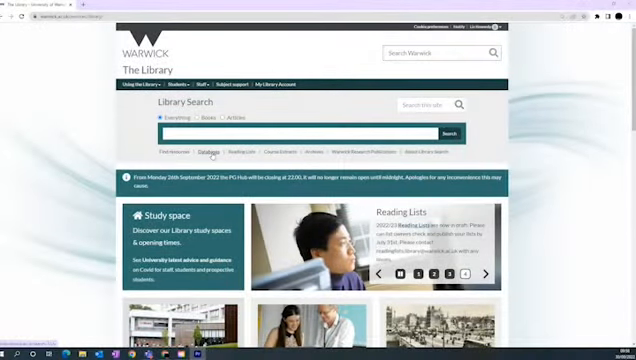
click(208, 152)
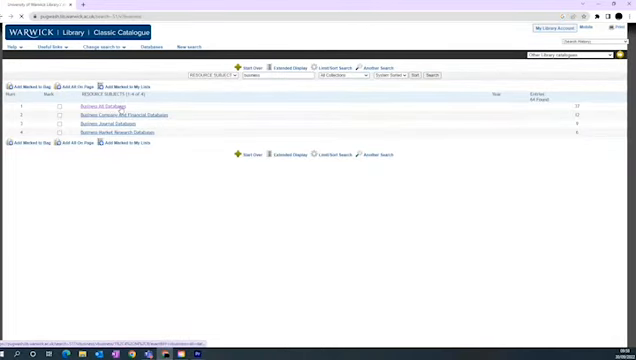
Browse the detailed list of business databases with their descriptions
click(104, 104)
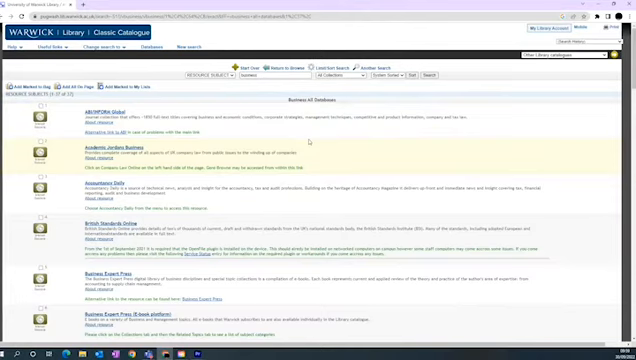
scroll(down, 3)
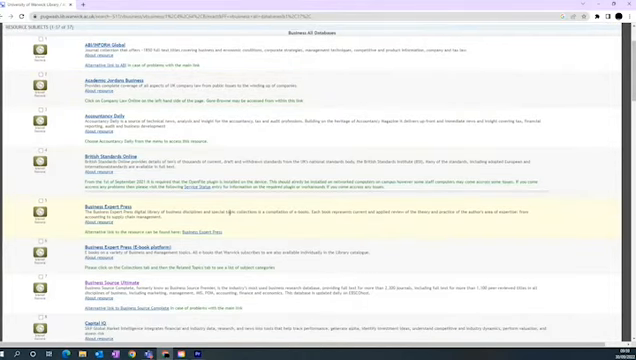
scroll(down, 3)
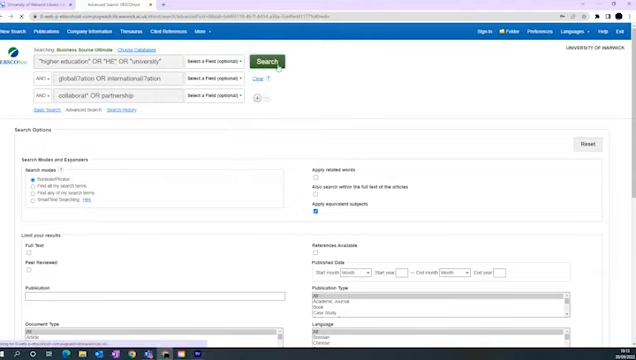
Run the combined higher education, international and collaboration search to list matching articles
click(264, 58)
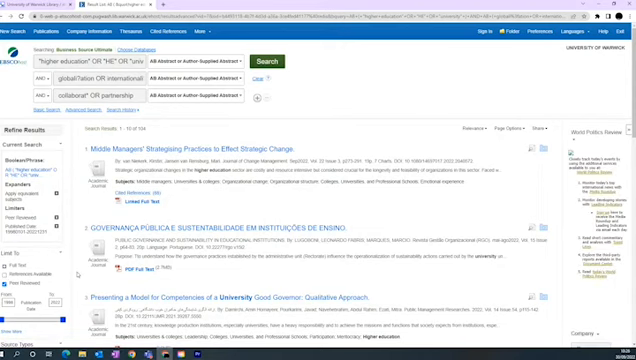
mouse_move(72, 270)
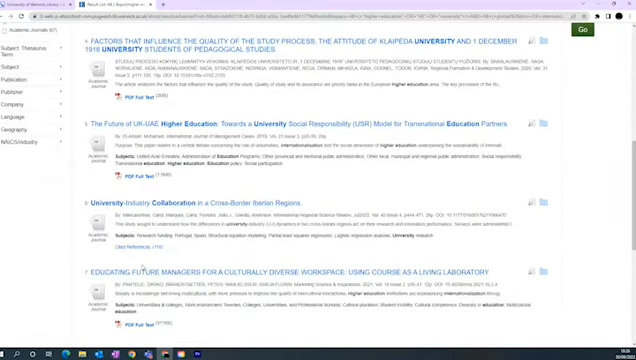
Follow Get It For Me on an unavailable article and expand 'Still need help?'
scroll(down, 3)
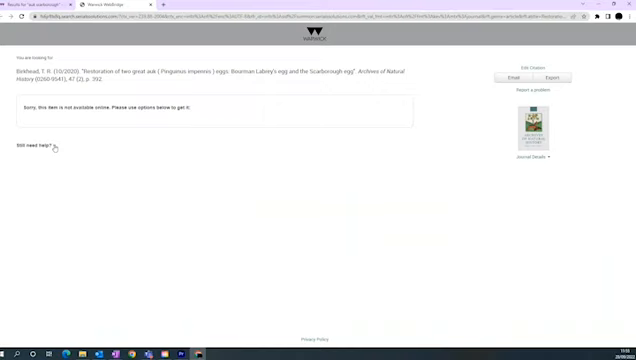
click(30, 148)
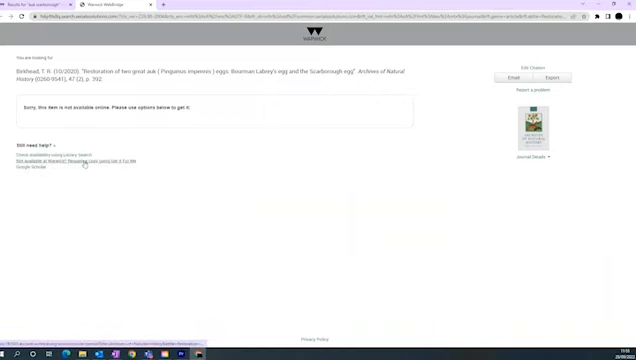